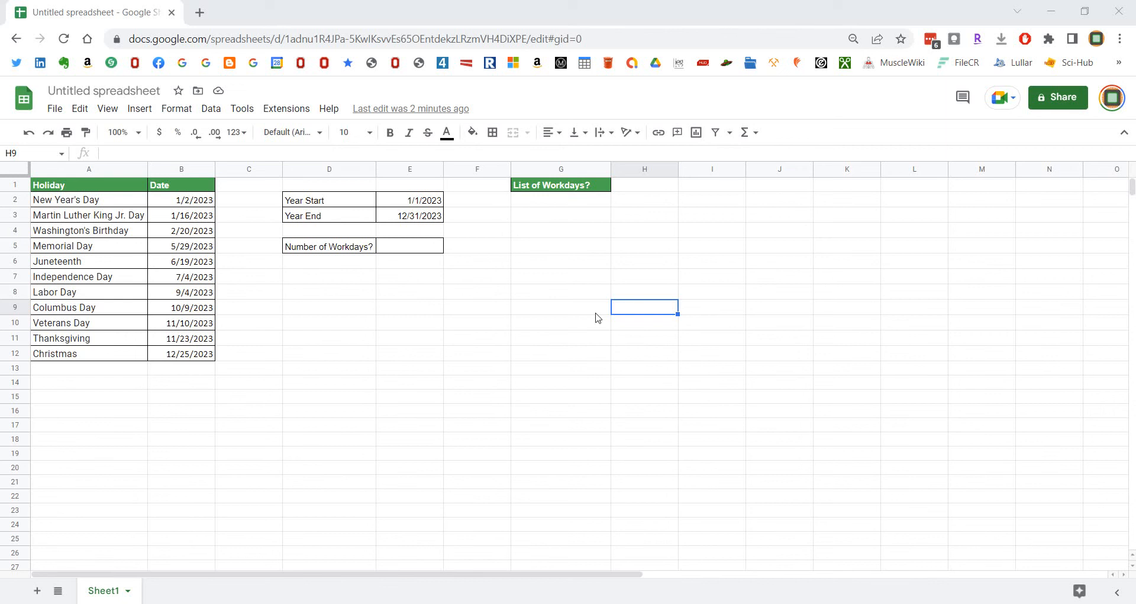
mouse_move(428, 248)
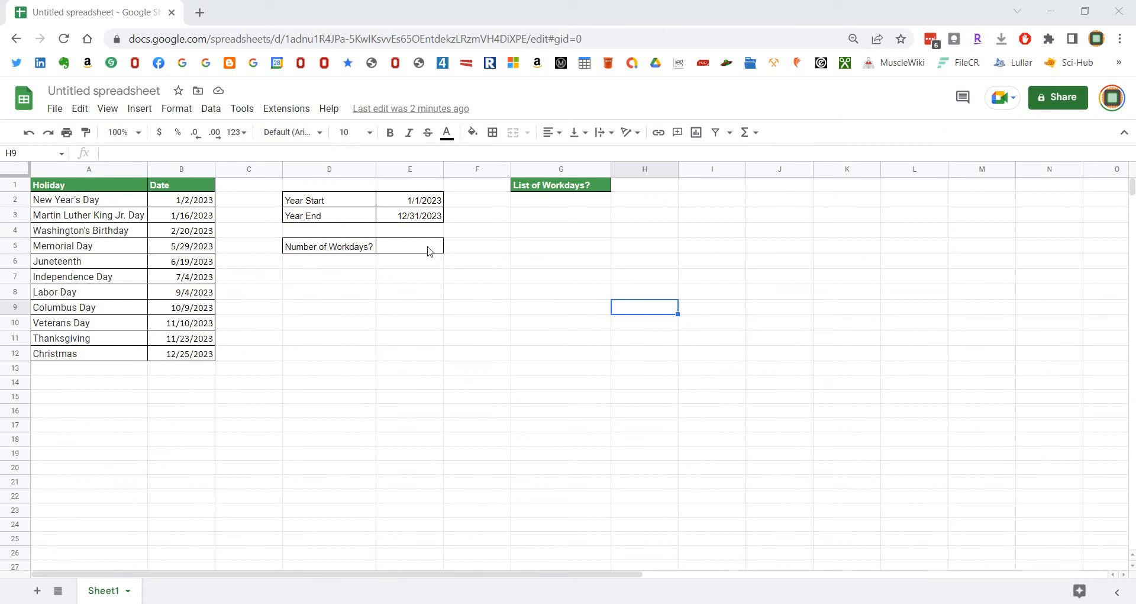
mouse_move(483, 241)
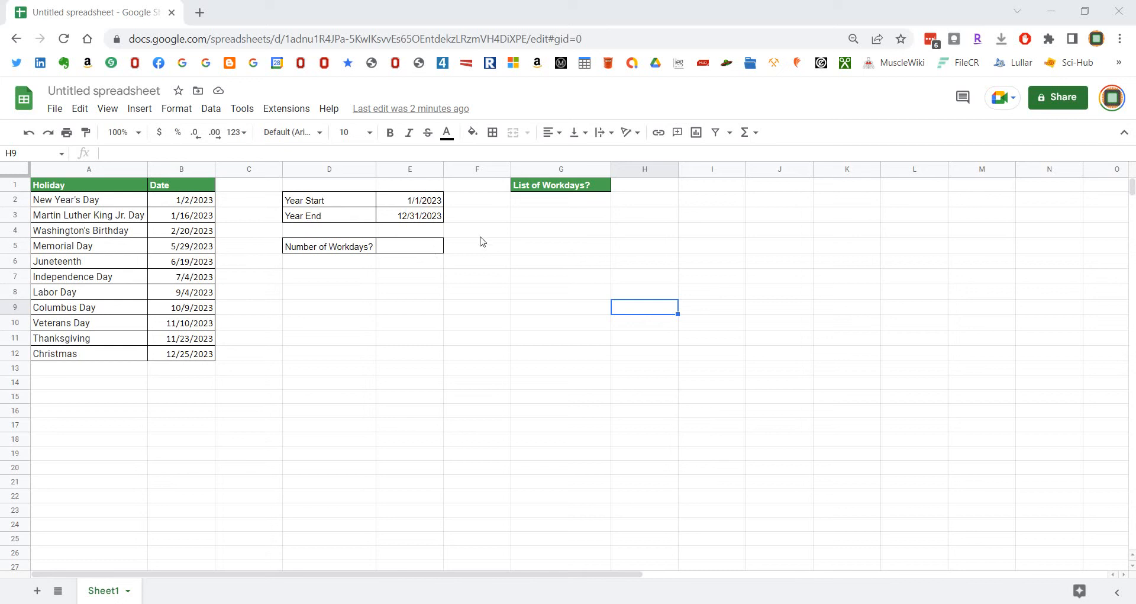
mouse_move(545, 403)
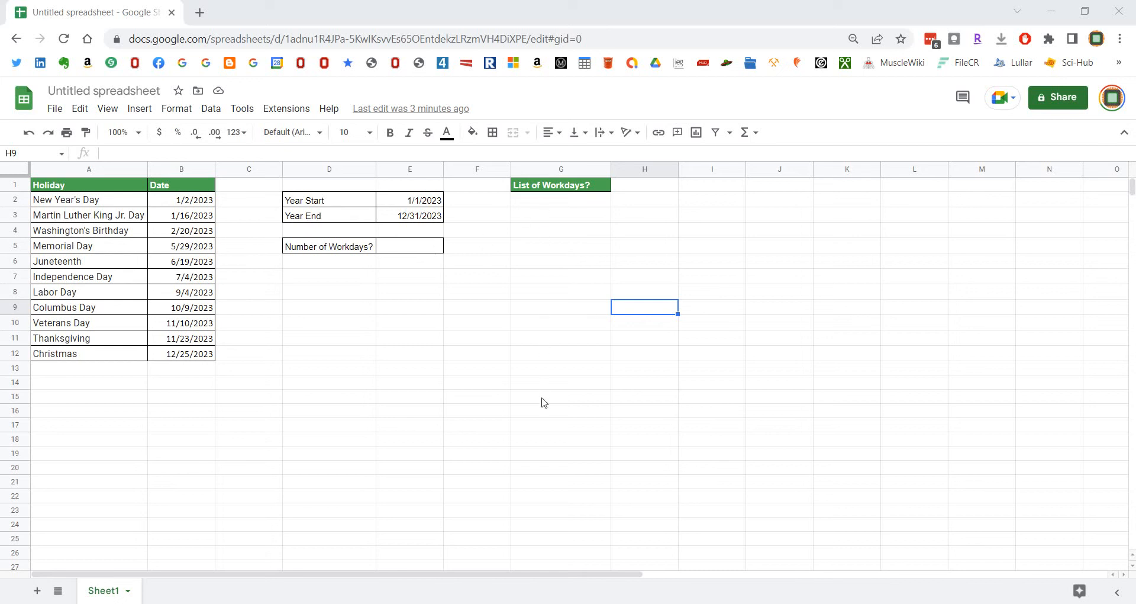
mouse_move(443, 265)
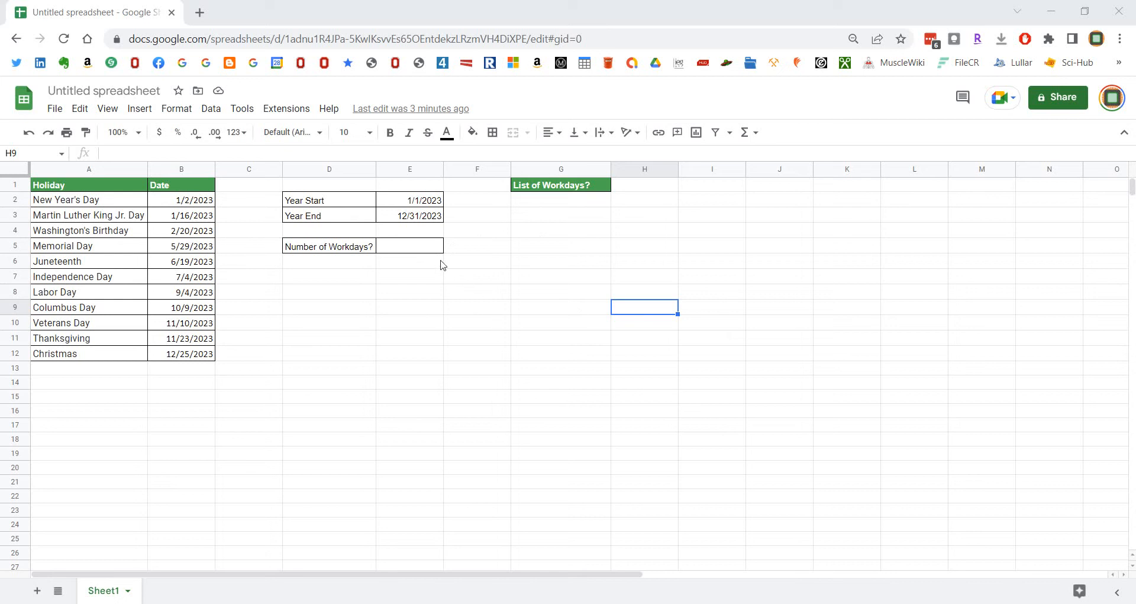
mouse_move(506, 266)
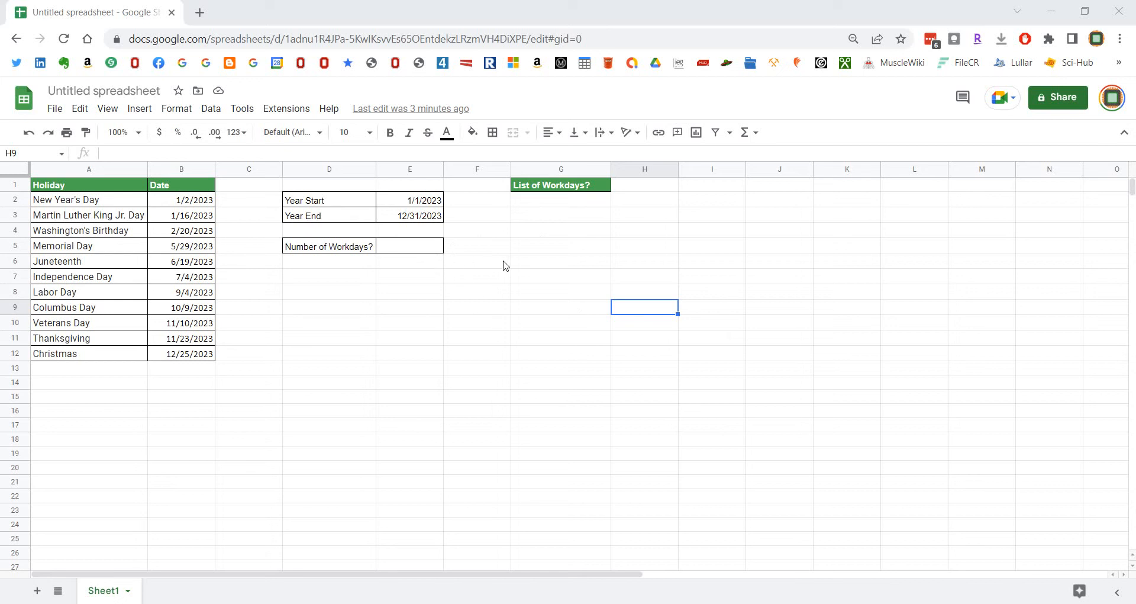
mouse_move(478, 259)
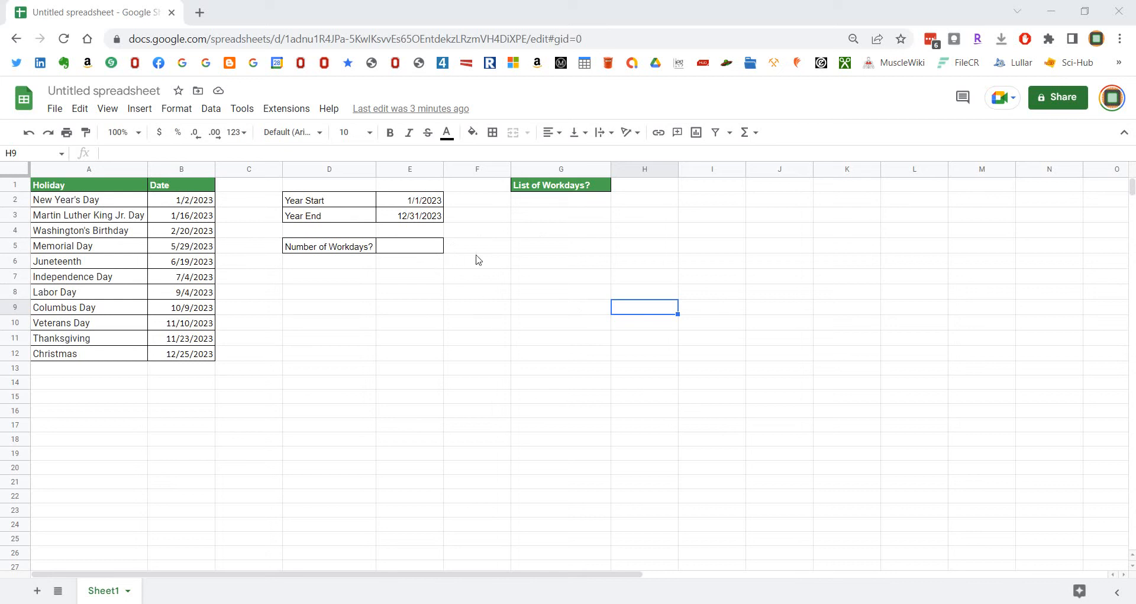
mouse_move(539, 316)
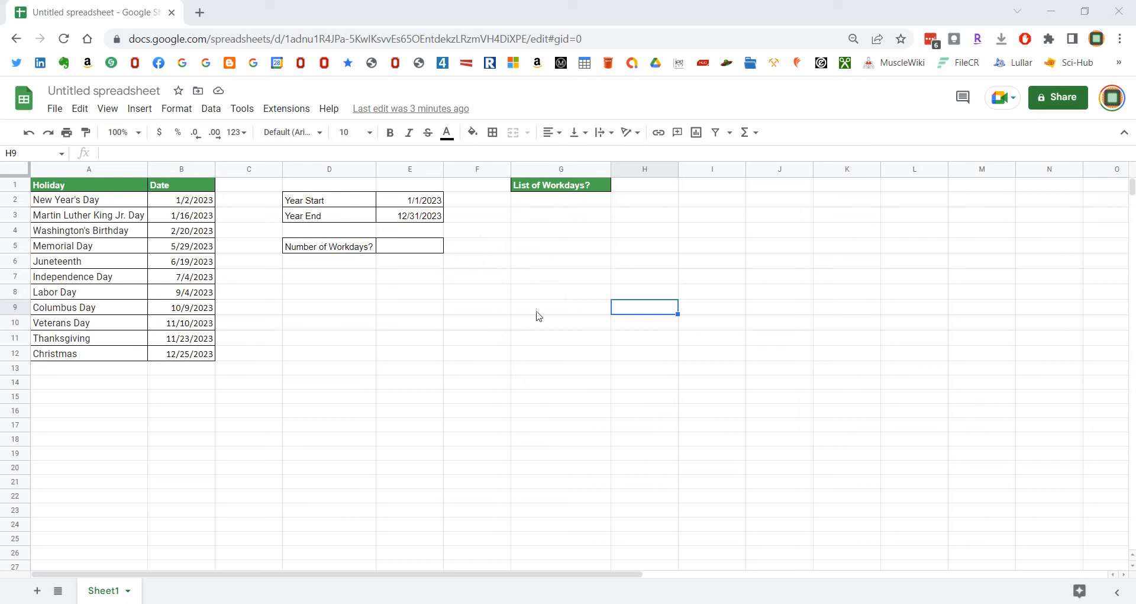
mouse_move(559, 377)
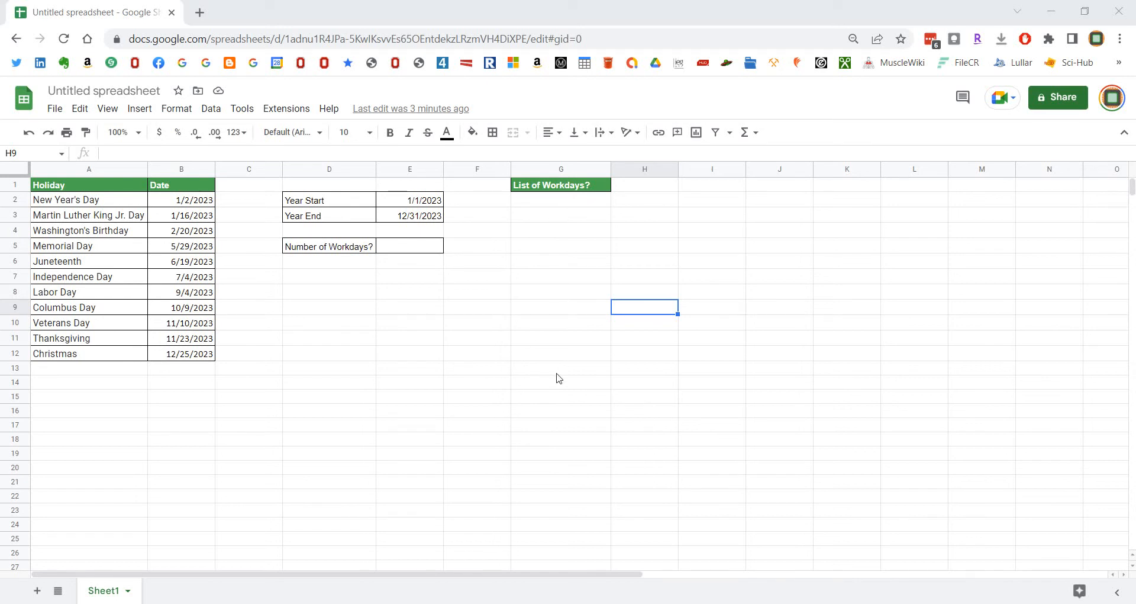
- Enter =networkdays(e2,e3,B2:B12) in E5 to count 2023 workdays excluding holidays, giving 249
left_click(409, 247)
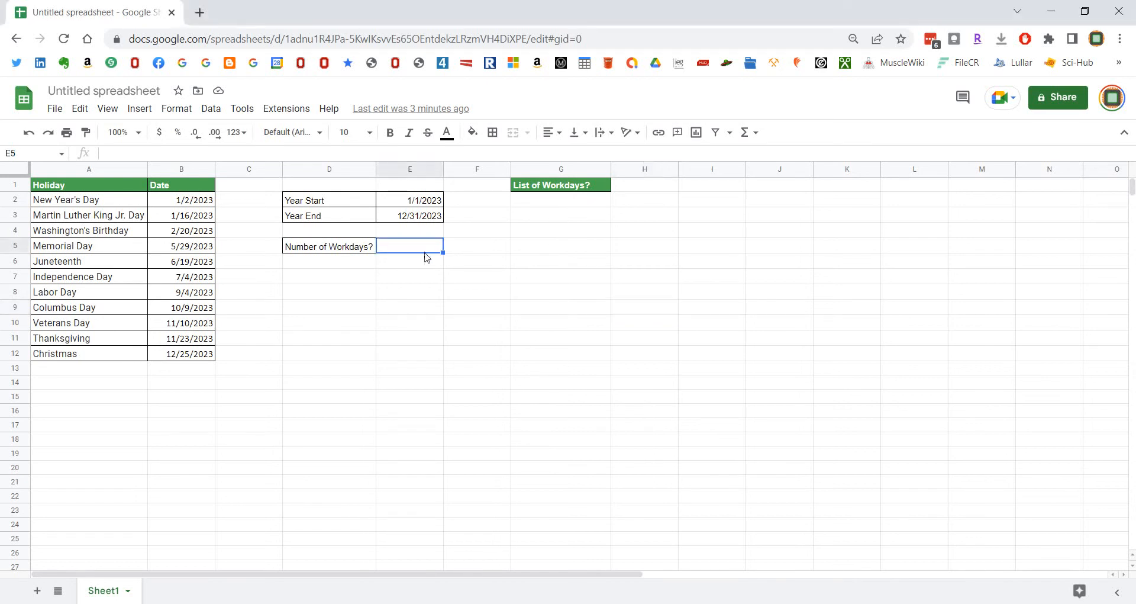
mouse_move(434, 259)
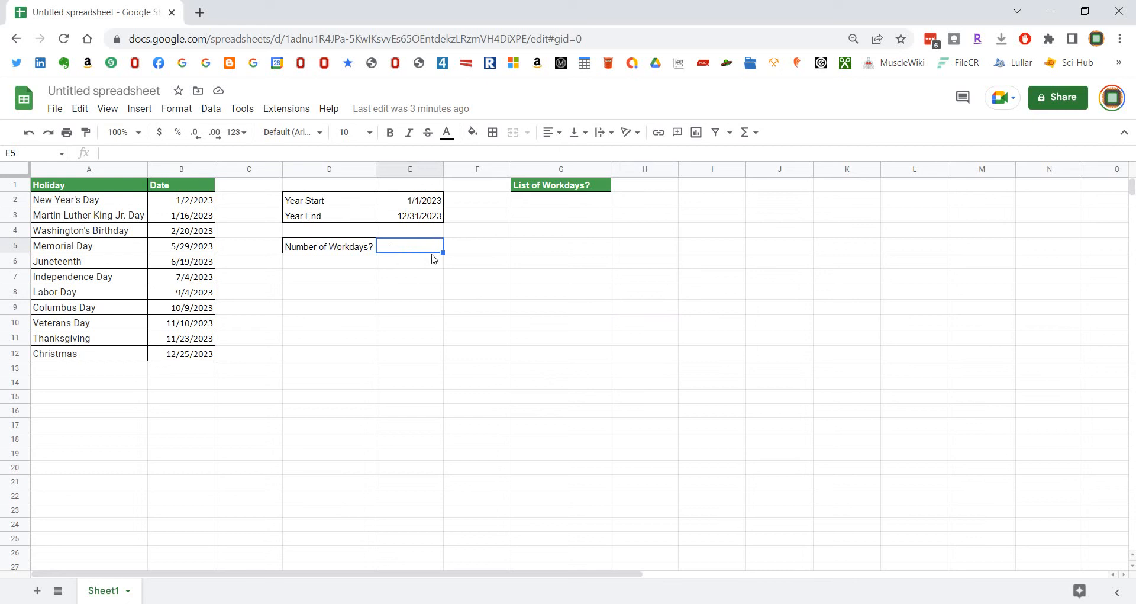
mouse_move(405, 207)
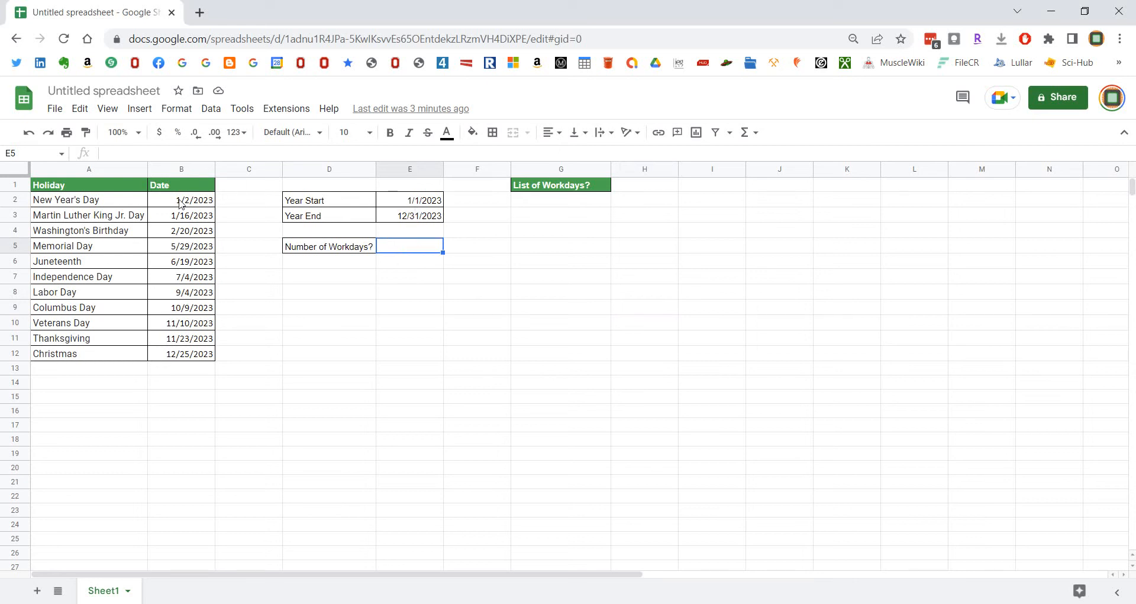
mouse_move(185, 309)
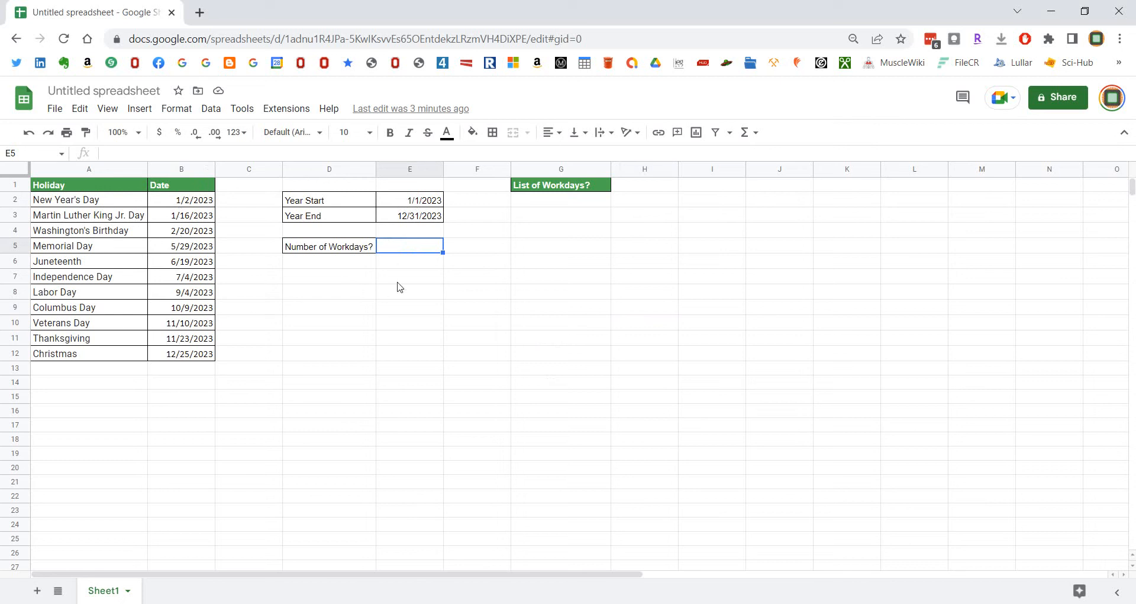
type("=")
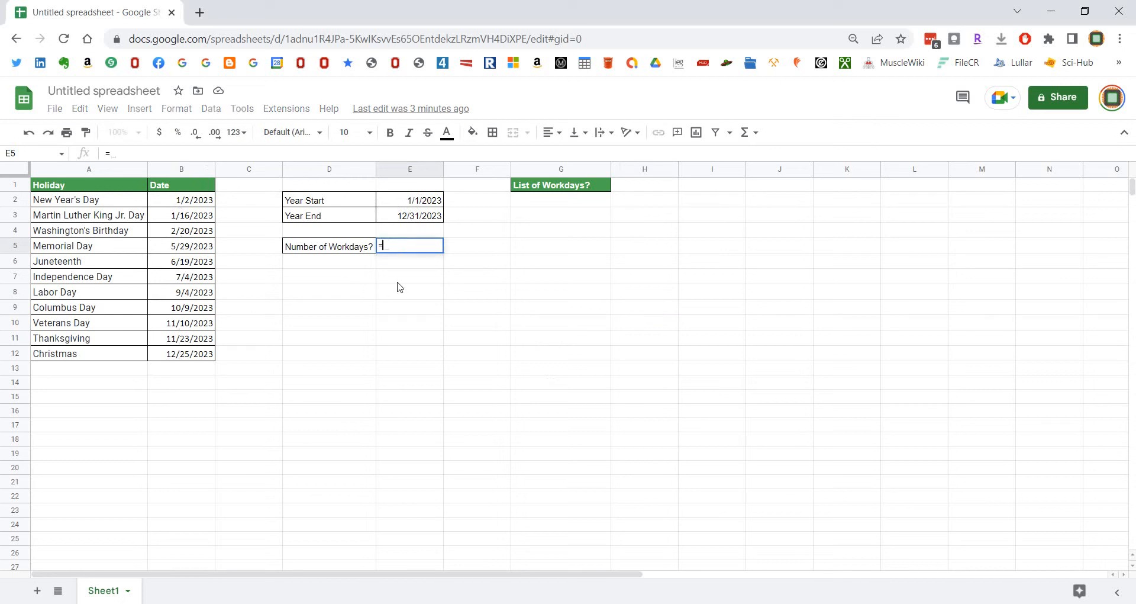
type("netwr")
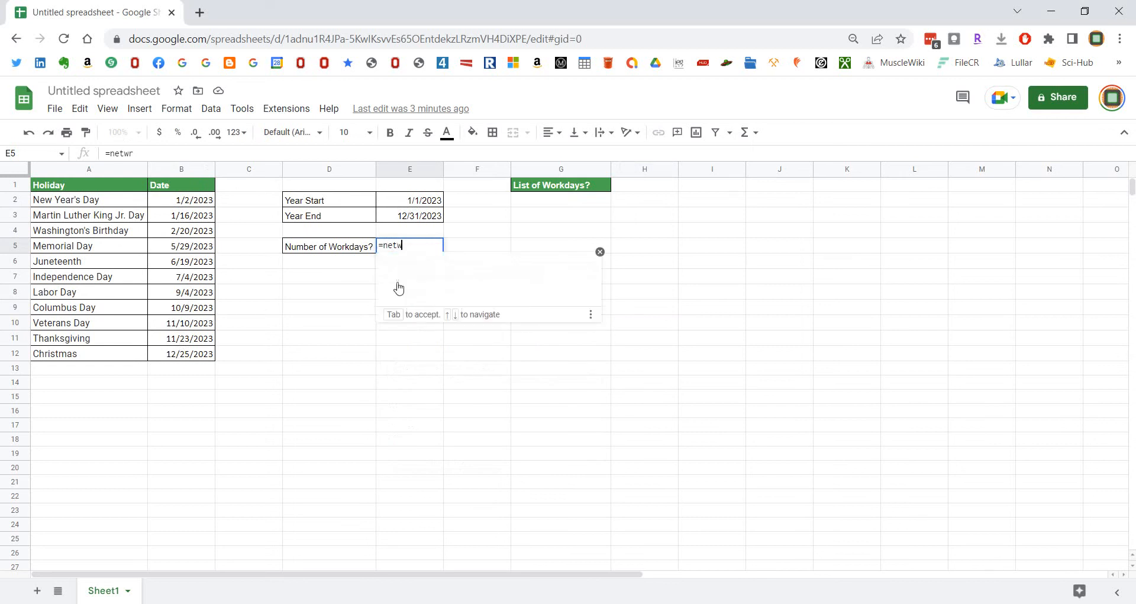
type("orkdays")
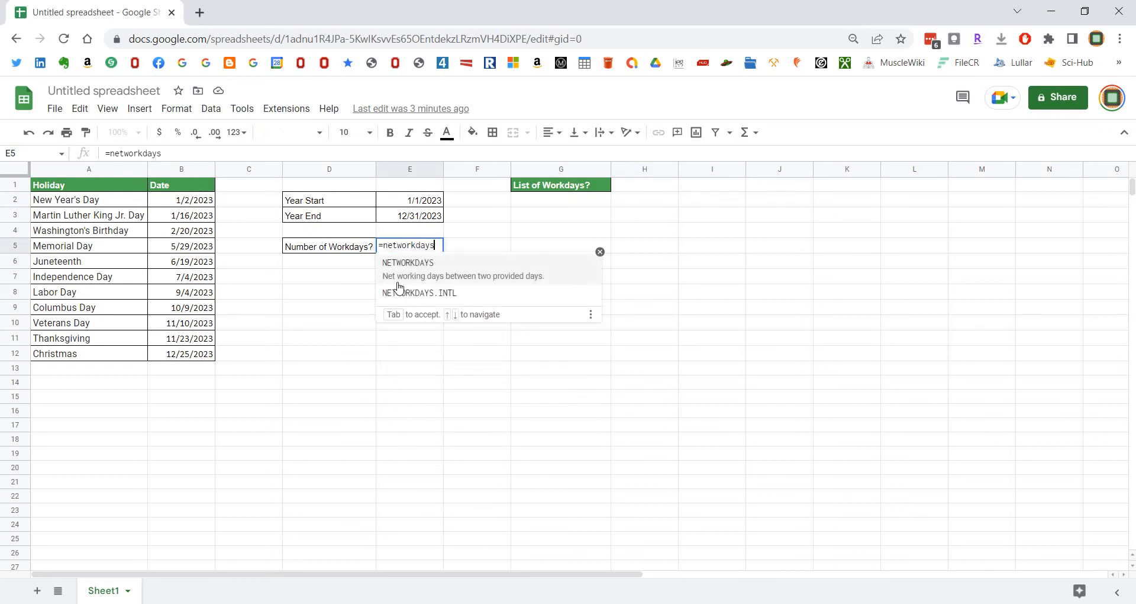
type("(")
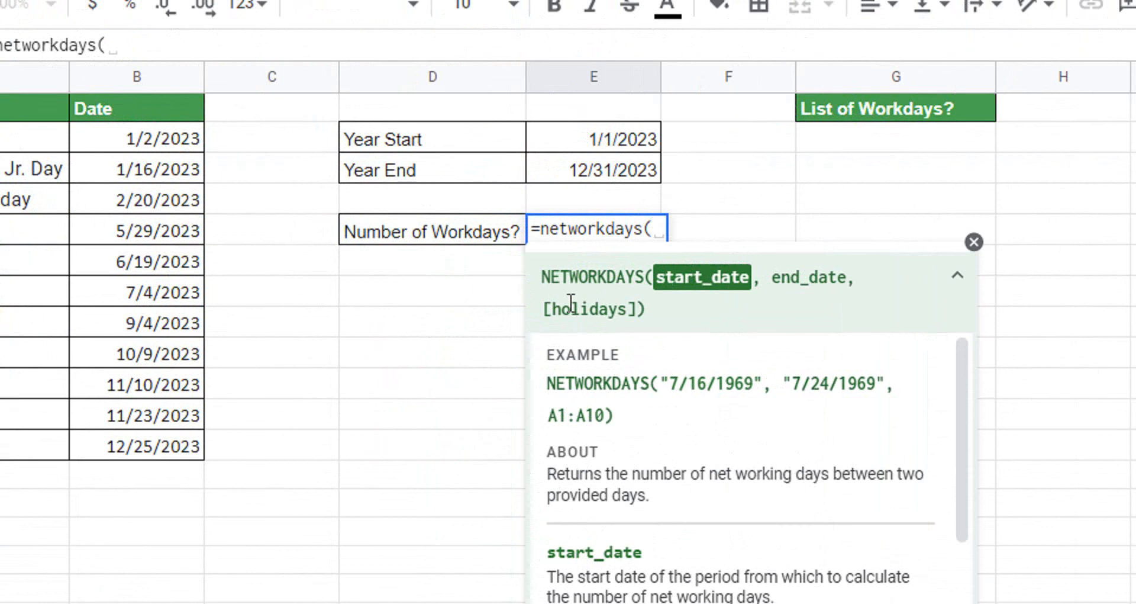
type("e2,")
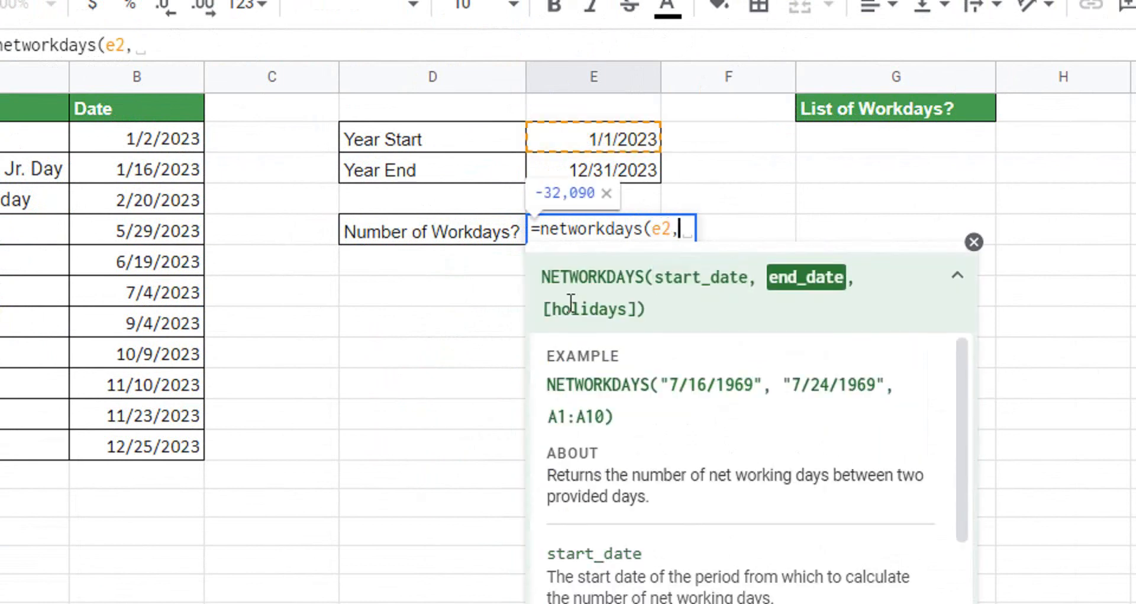
type("e")
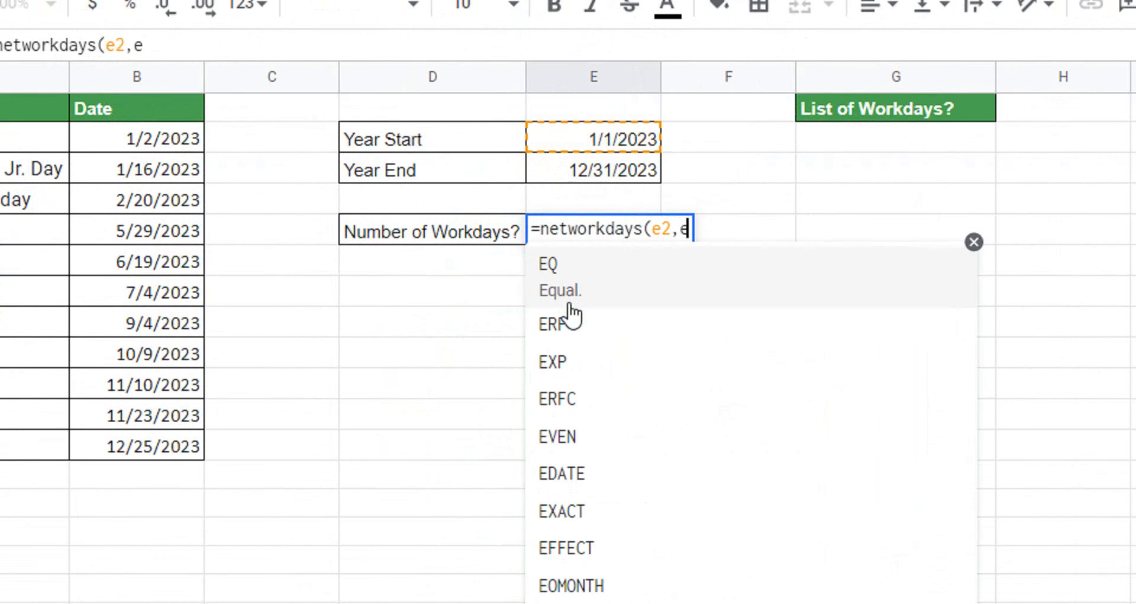
type("3")
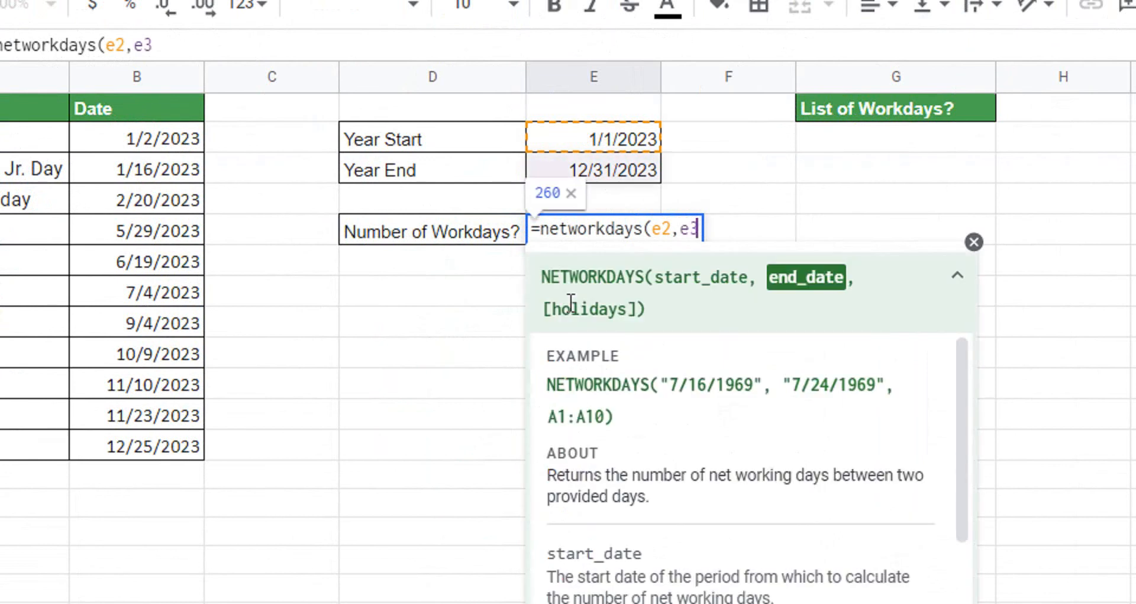
type(",B2:B12")
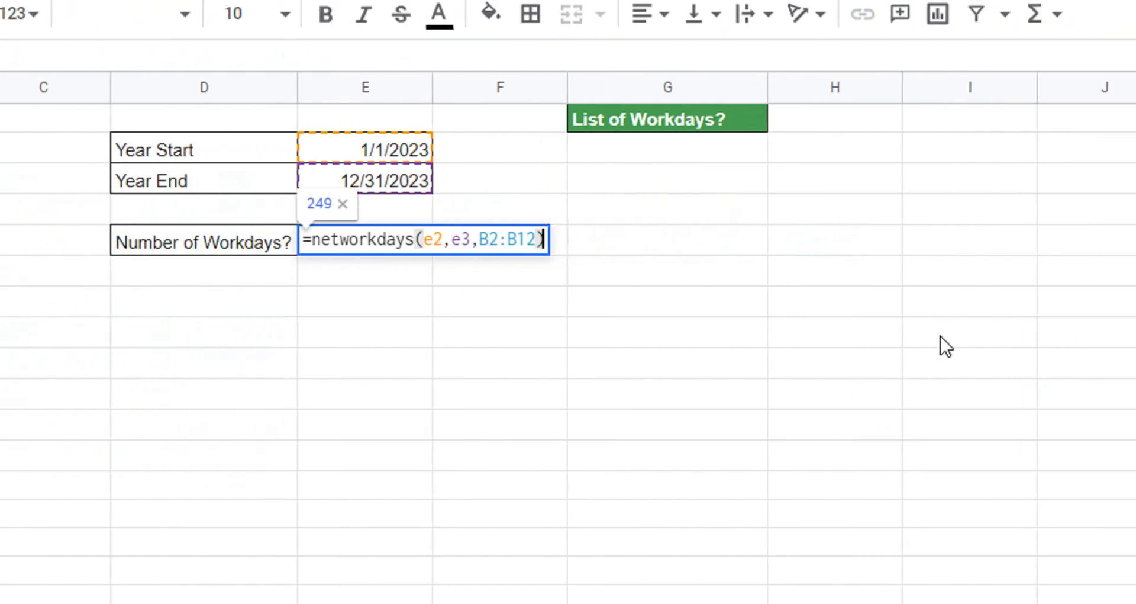
mouse_move(279, 362)
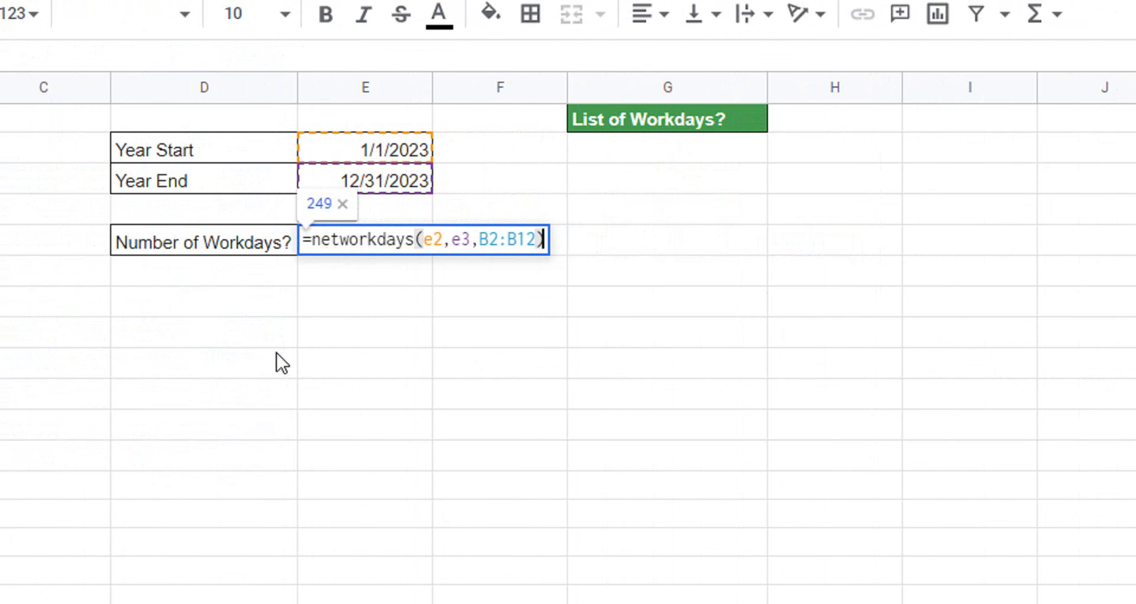
key("Enter")
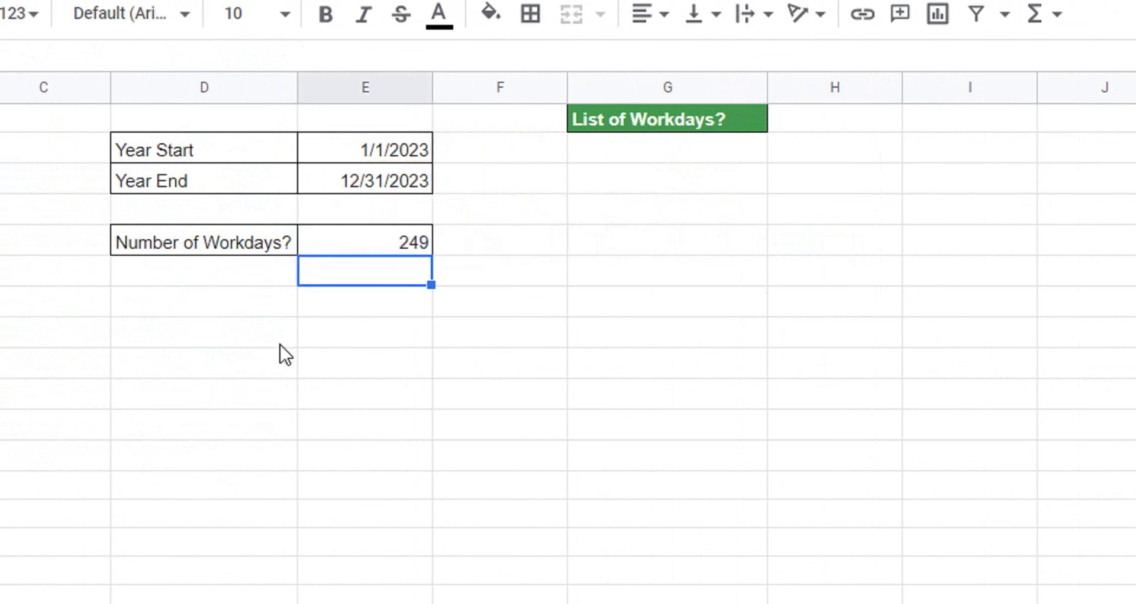
mouse_move(412, 248)
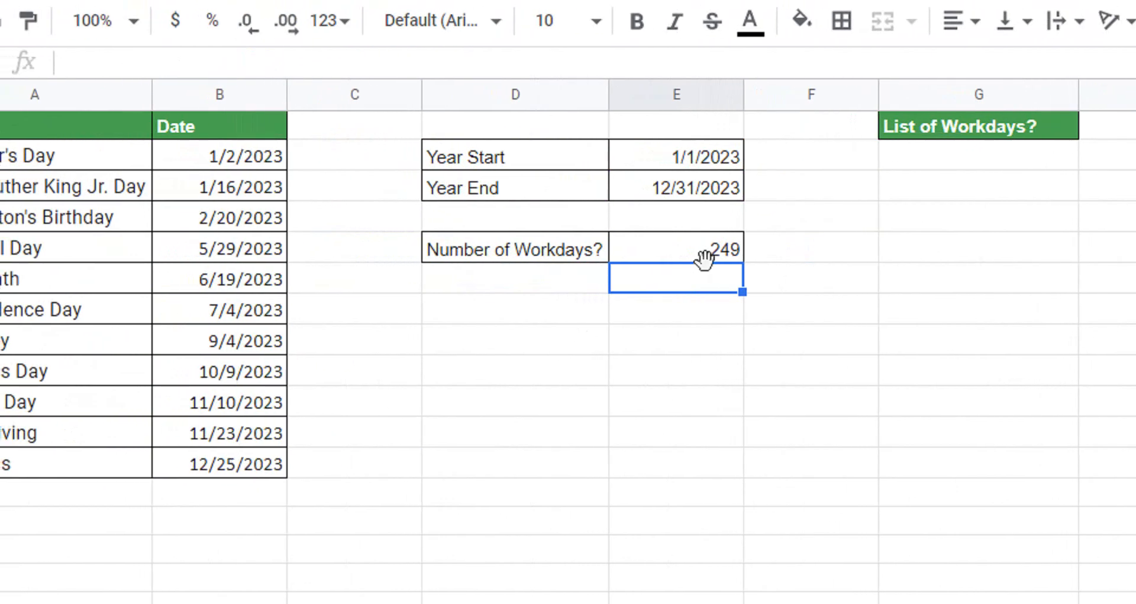
mouse_move(260, 247)
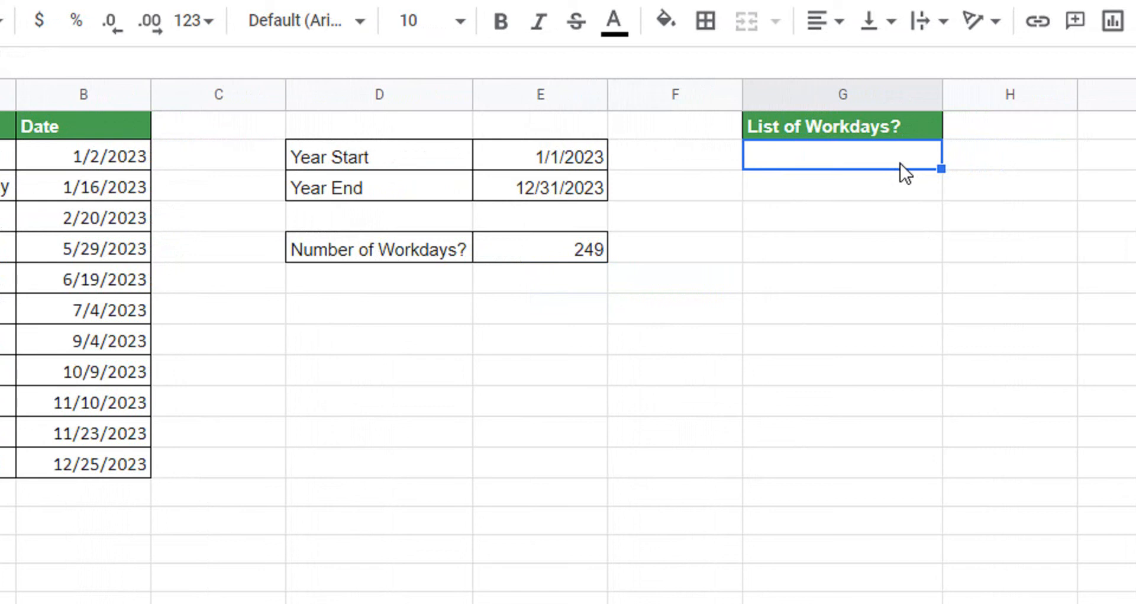
mouse_move(760, 175)
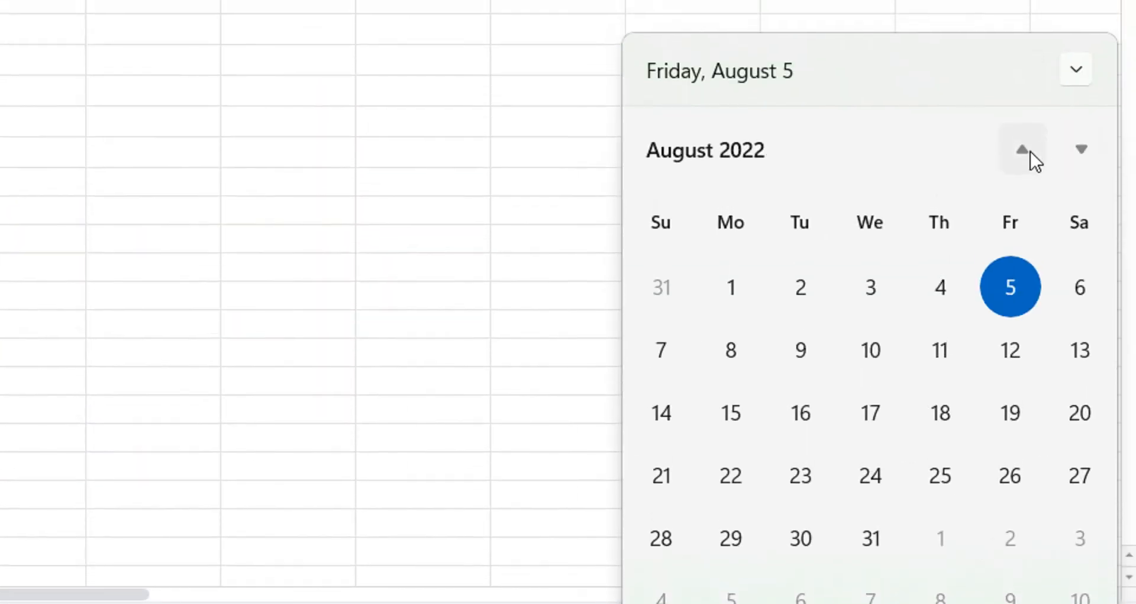
- Page the calendar flyout forward toward December 2022
left_click(1080, 149)
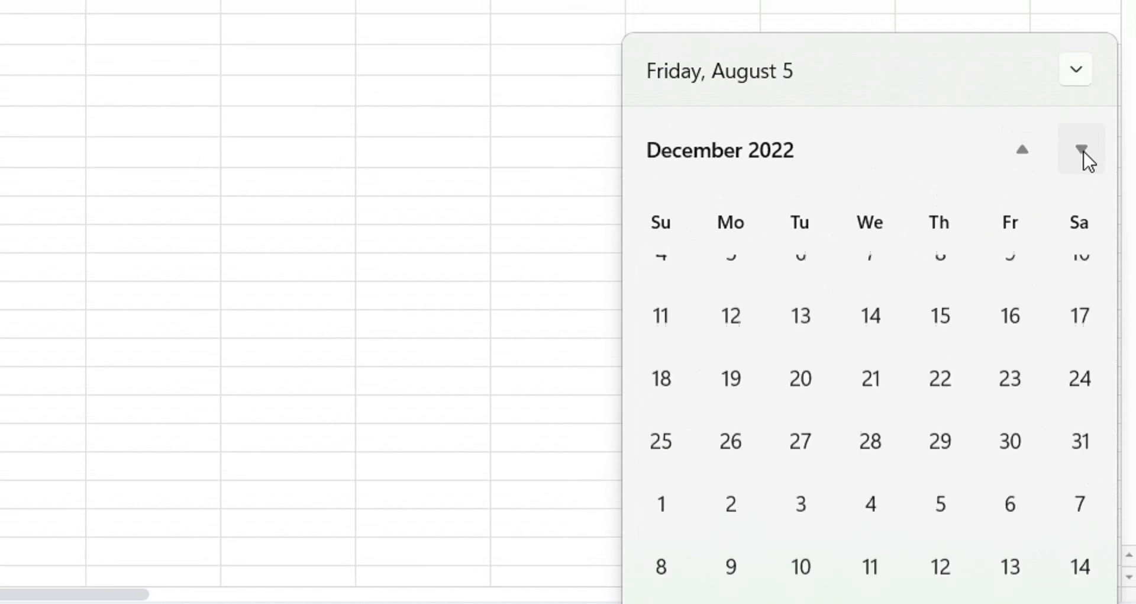
left_click(1082, 149)
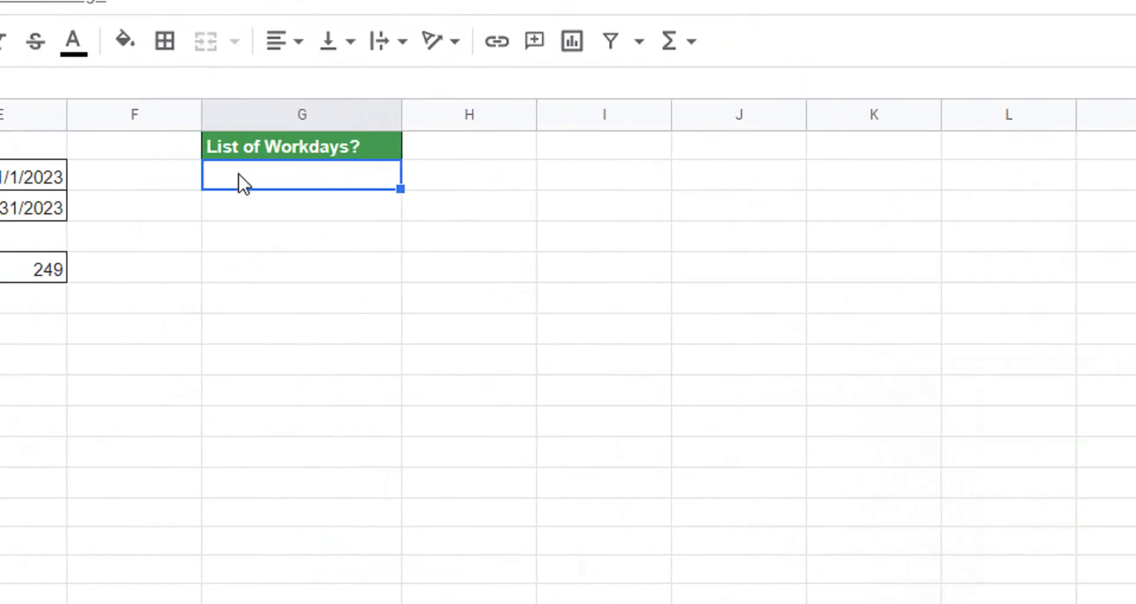
- Enter 1/3/2023 in G2 as the first workday
type("1/")
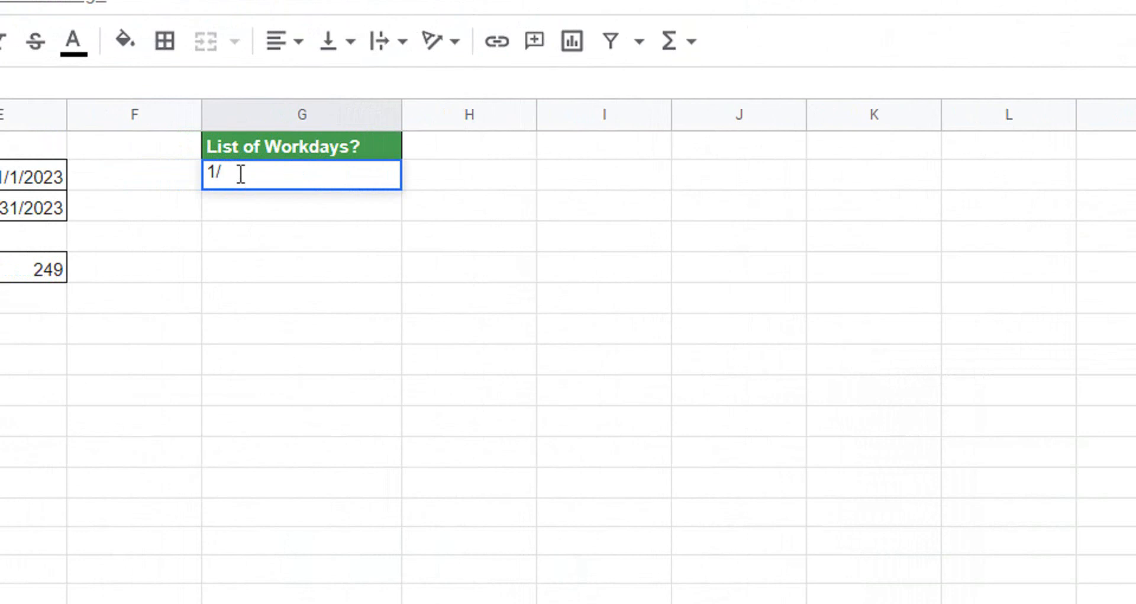
type("3/")
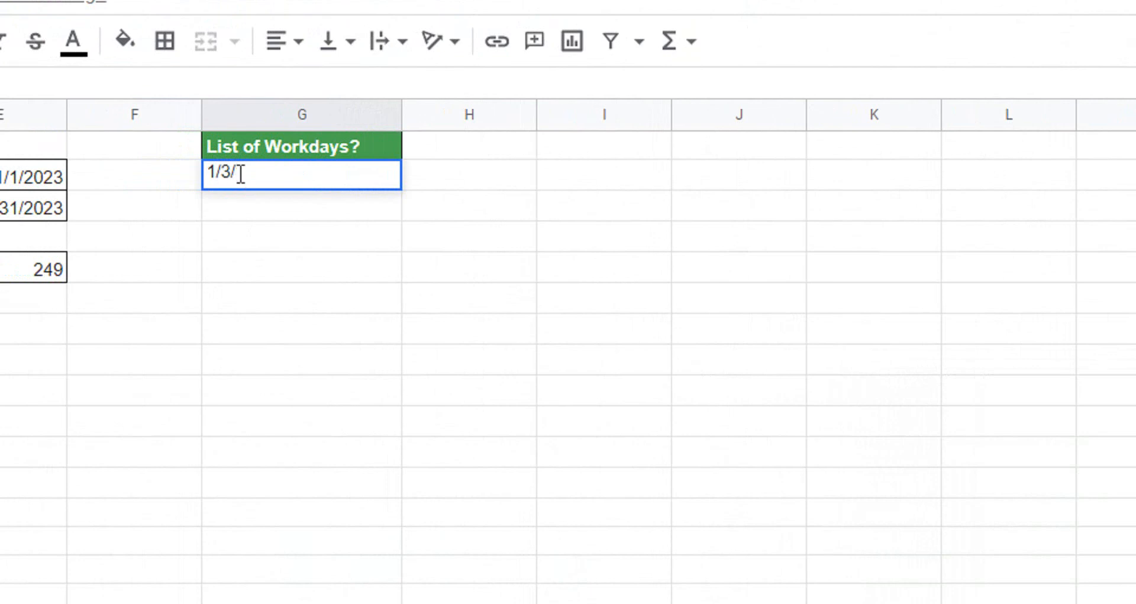
type("2023")
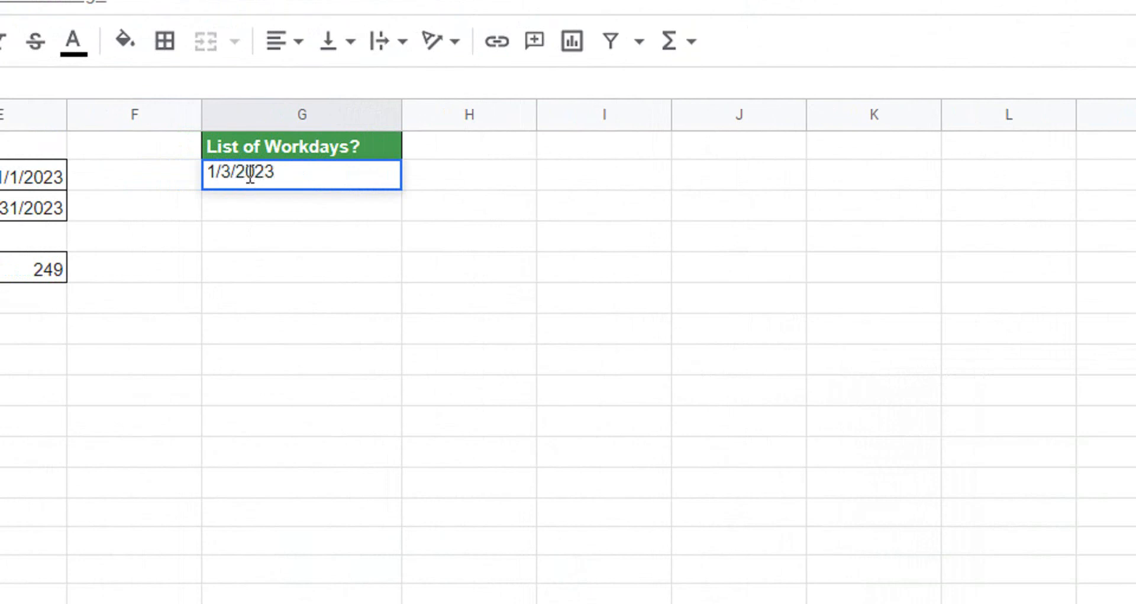
key("Enter")
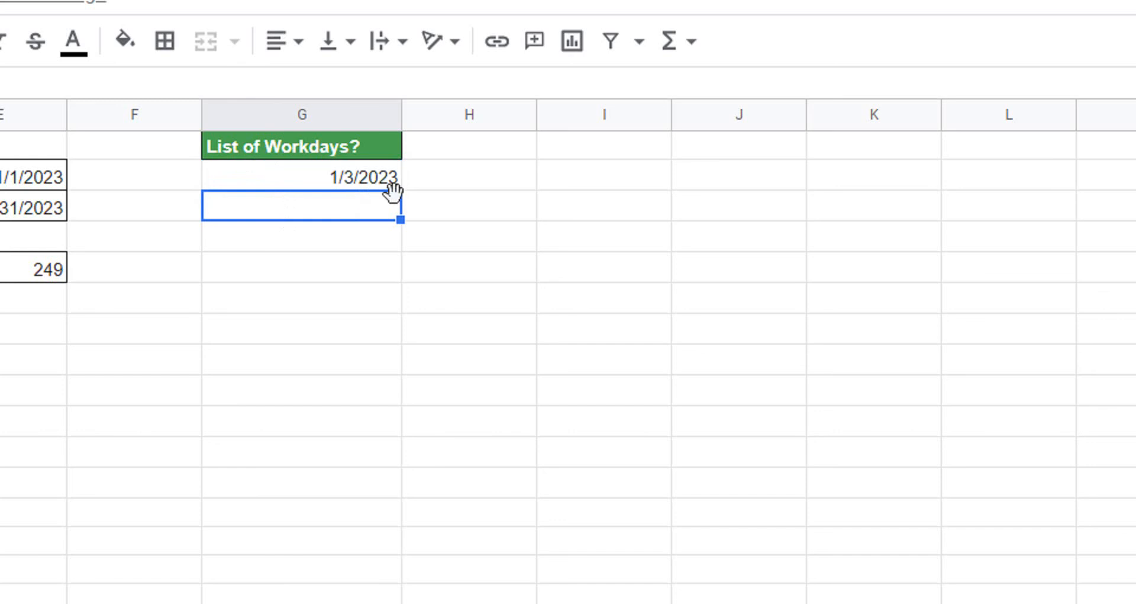
mouse_move(383, 220)
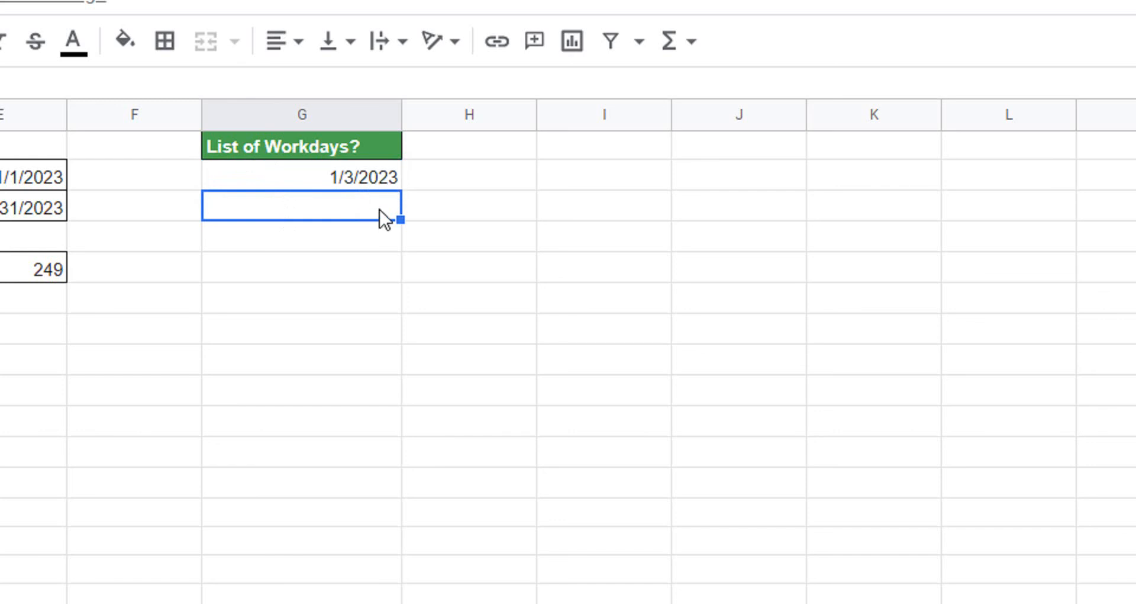
- Enter =workday(G2,1,$B$2:$B$12) in G3 with the holiday range made absolute
type("=")
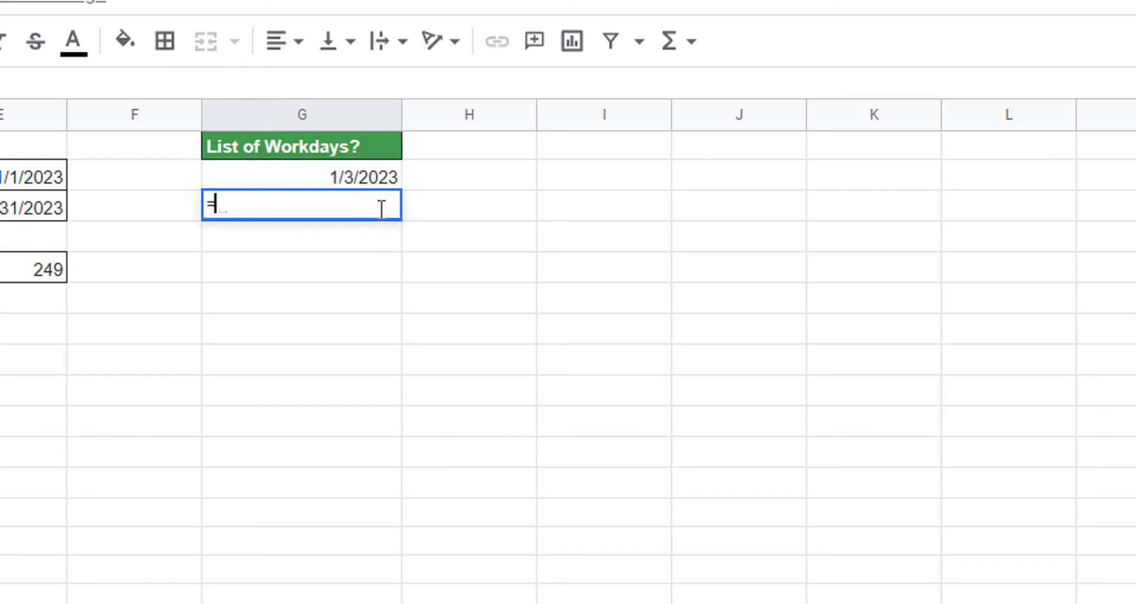
type("workday")
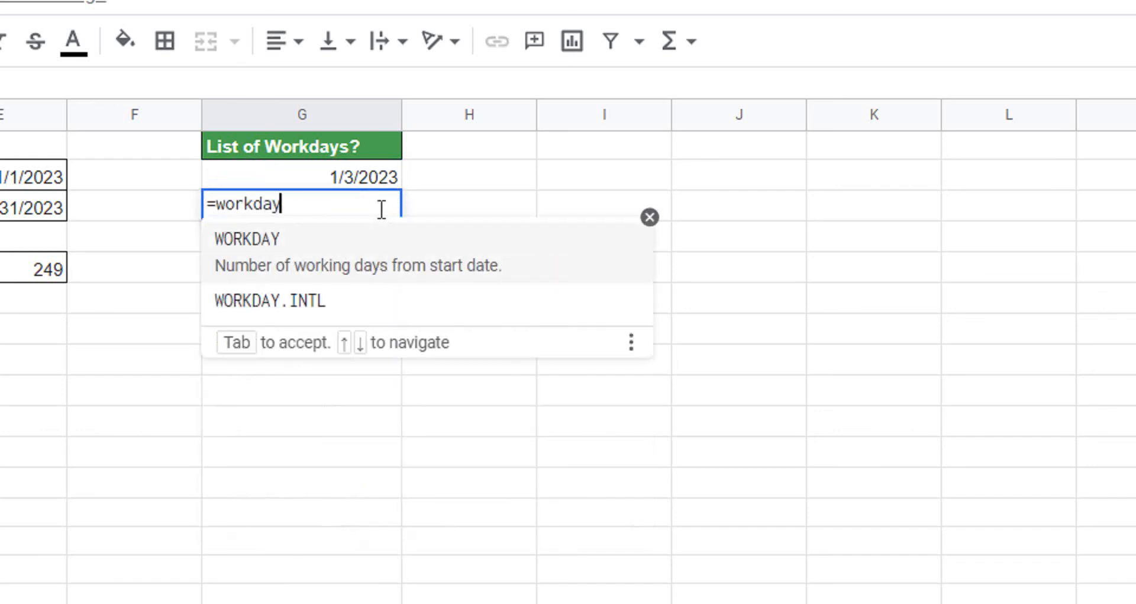
type("(G2")
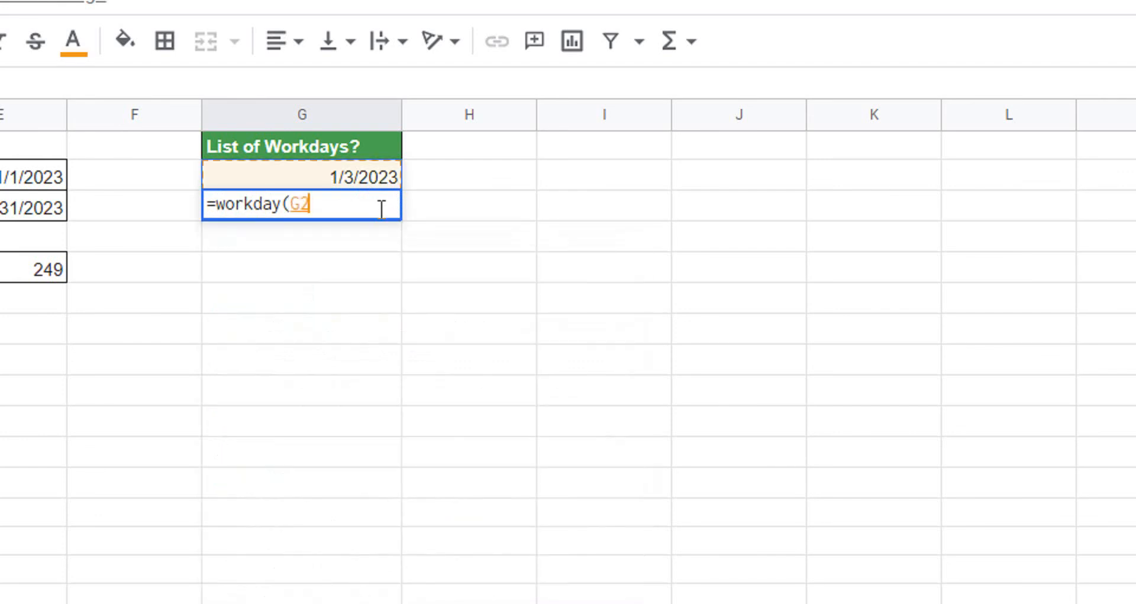
type(",")
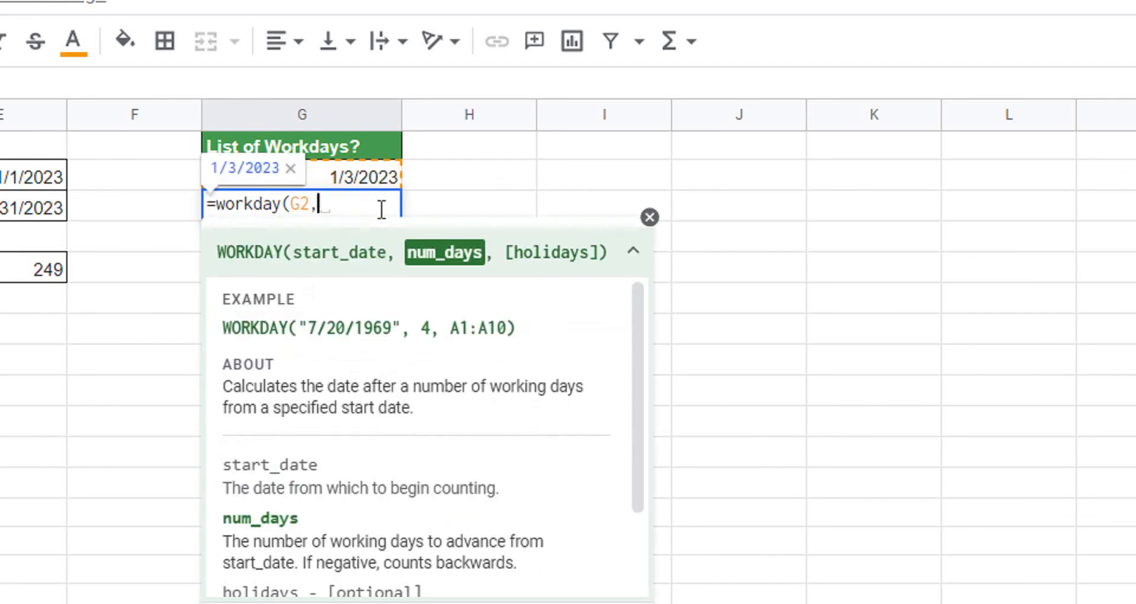
type("1")
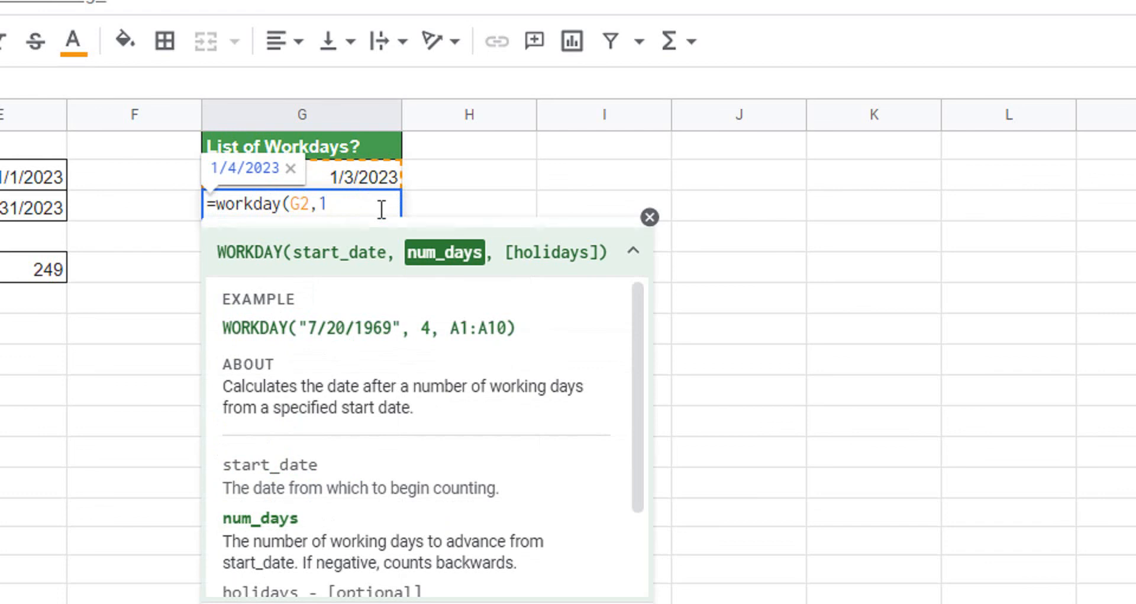
type(",B2")
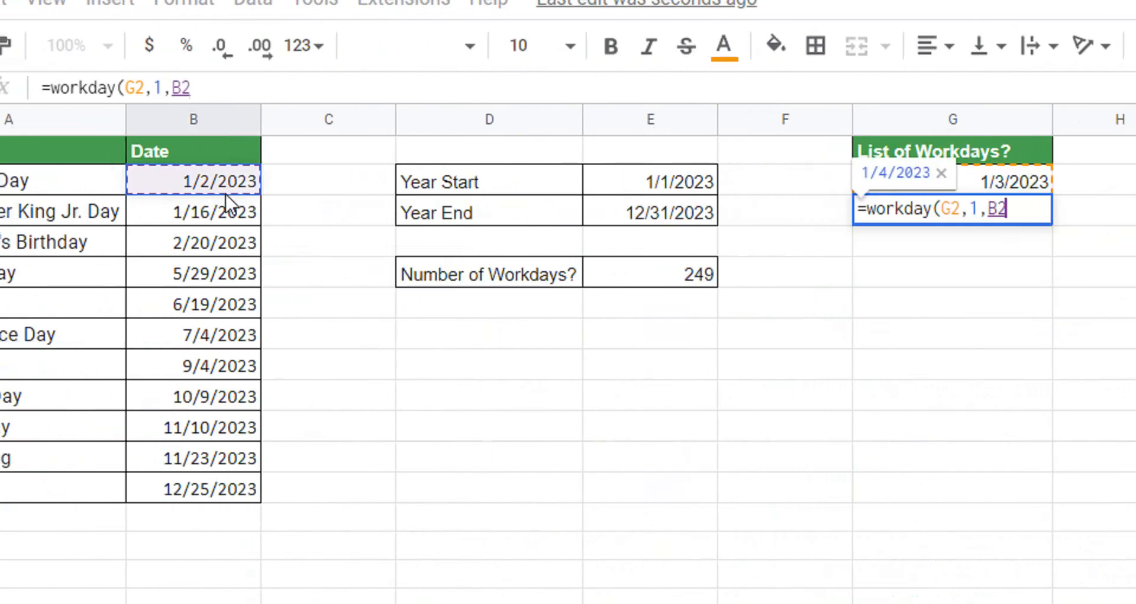
left_click_drag(225, 164, 225, 472)
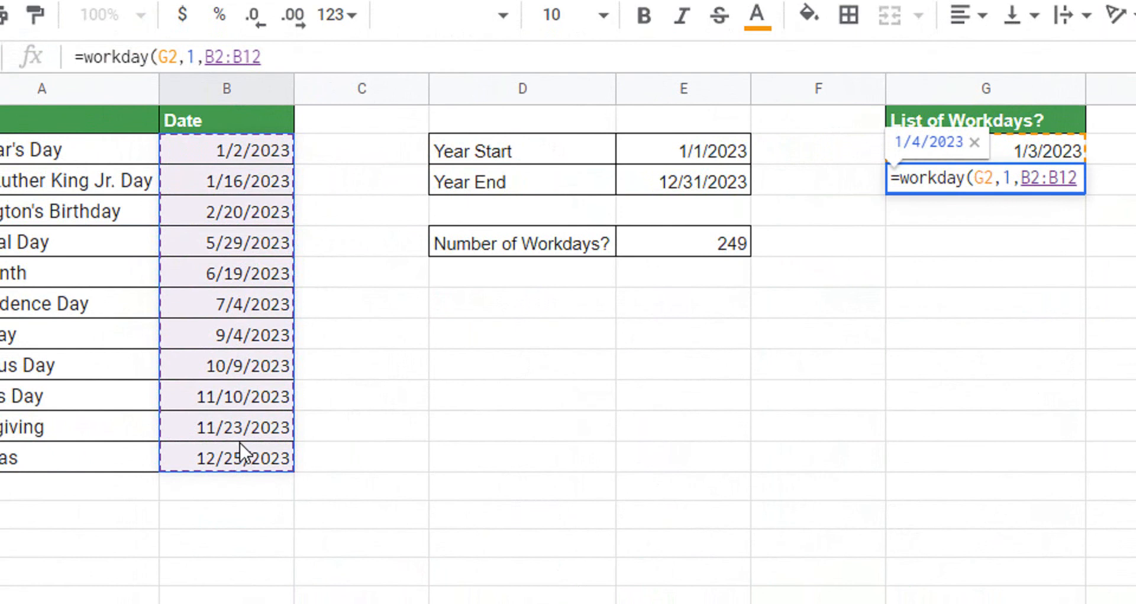
key("F4")
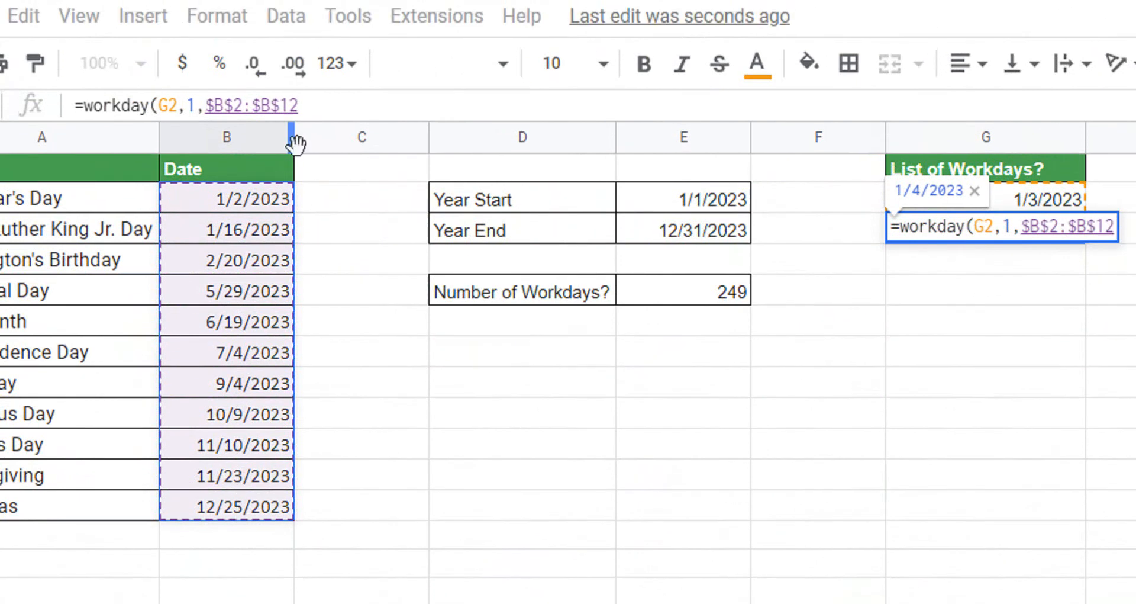
scroll("right", 3)
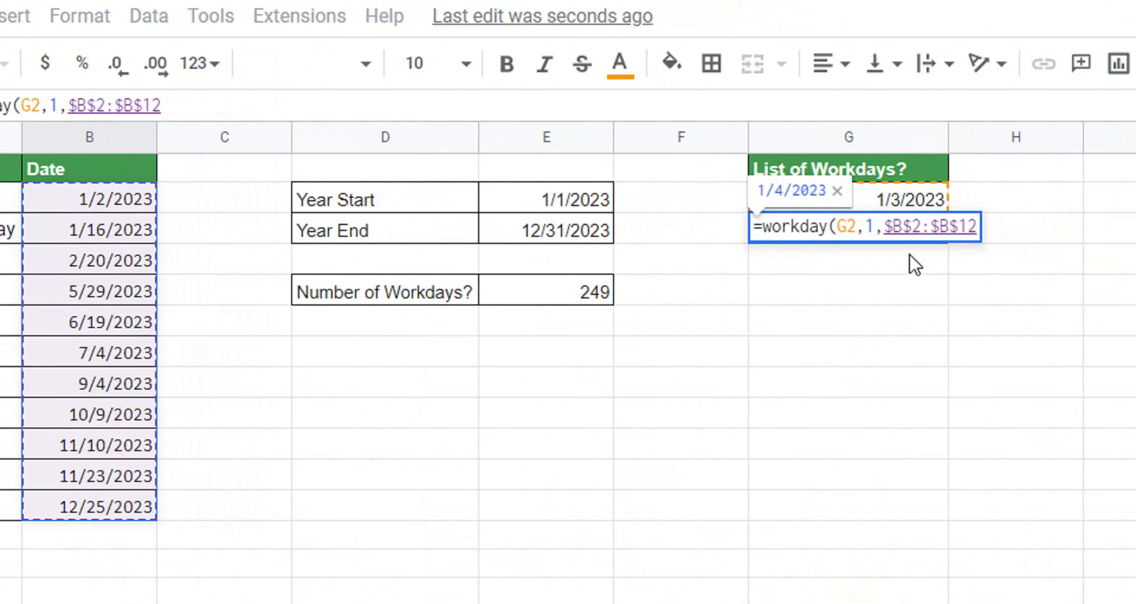
key("Enter")
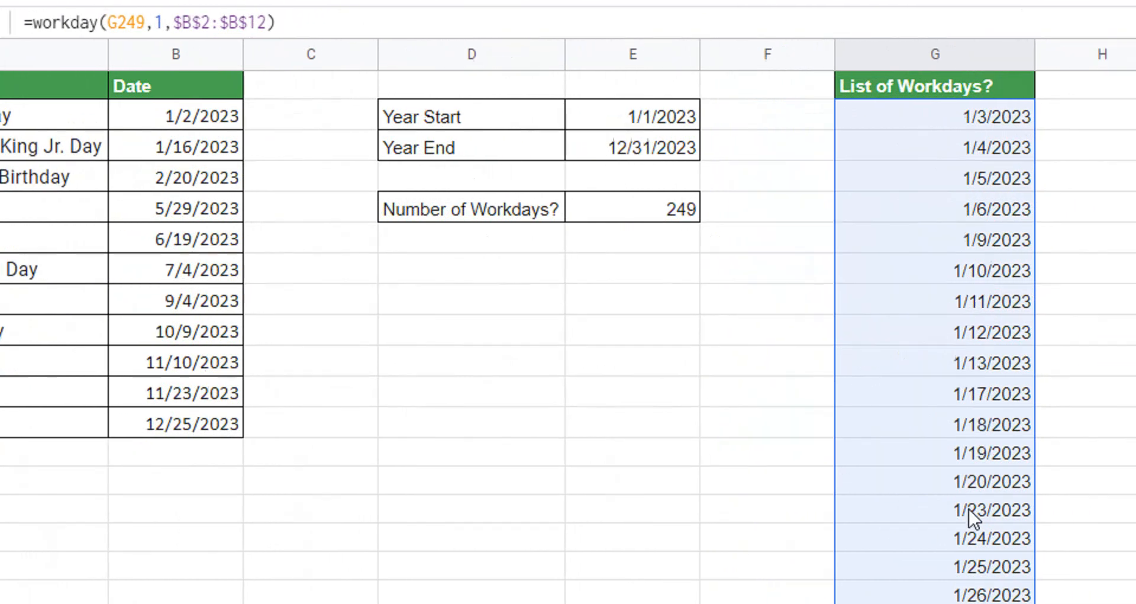
- Scroll down column G to review the filled workday list ending 12/29/2023
scroll("down", 3)
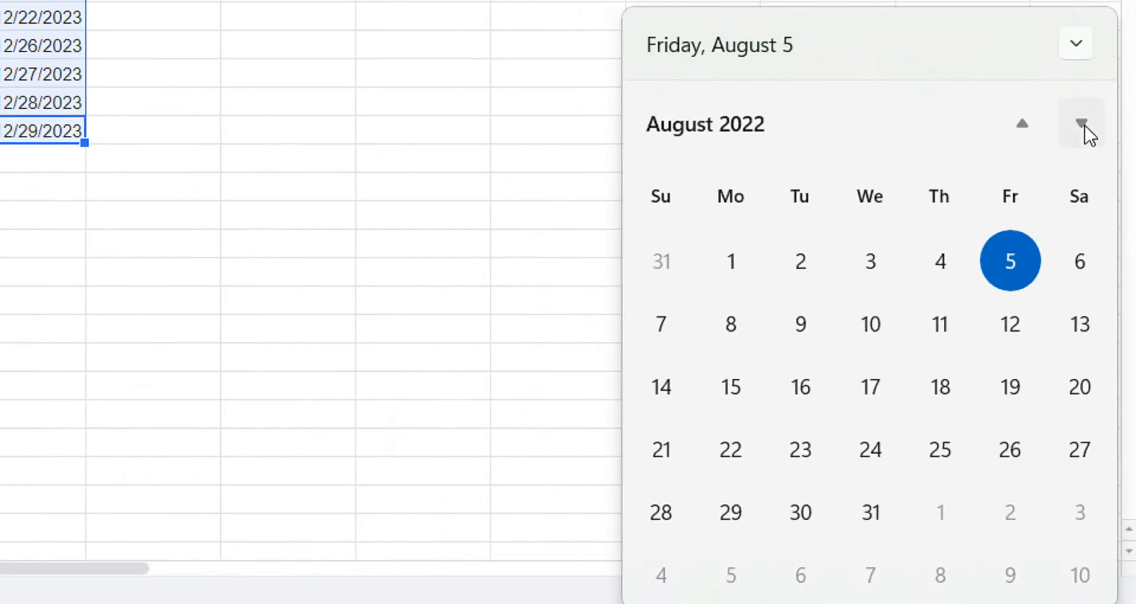
- Page the calendar flyout forward through 2023 to December
left_click(1081, 125)
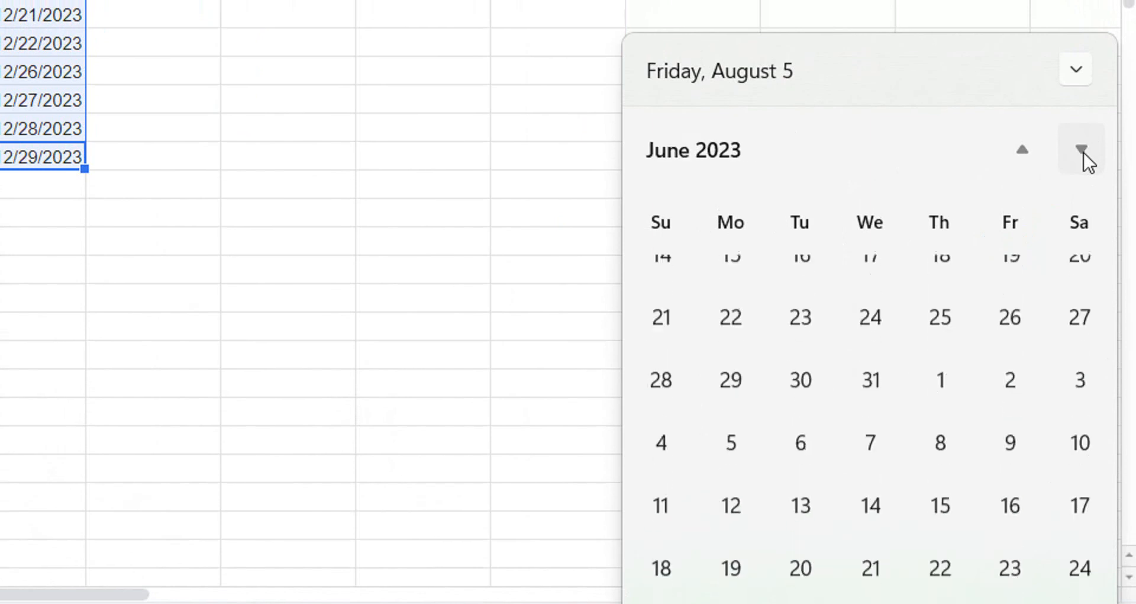
left_click(1081, 150)
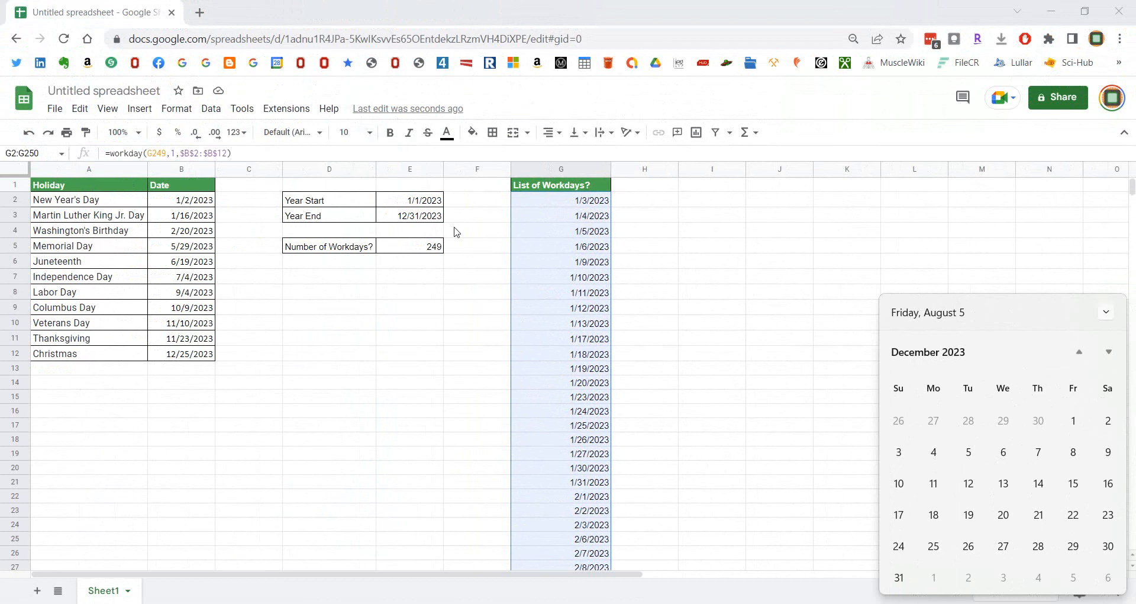
mouse_move(488, 239)
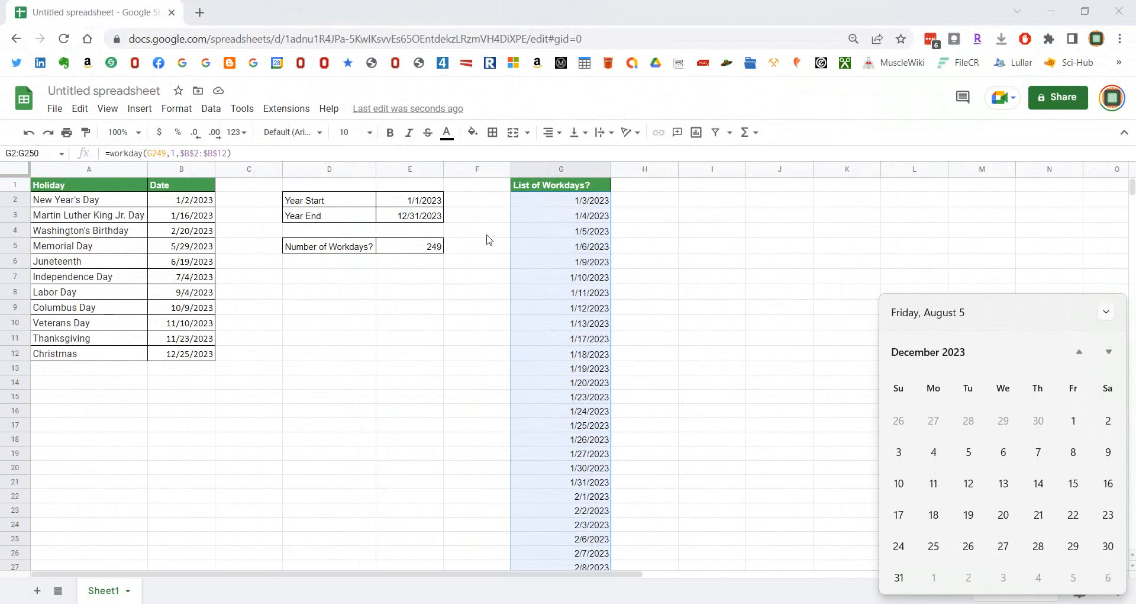